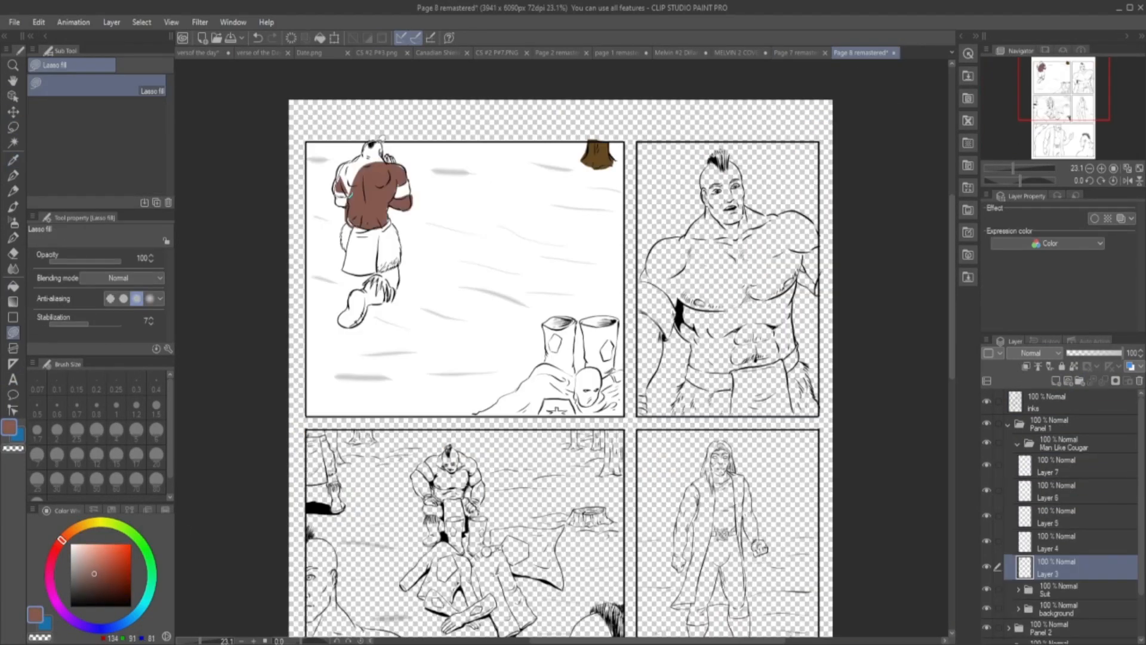
Cycle through the open document tabs to compare Page 8 remastered against the CS #2 P8 colour reference.
scroll(down, 3)
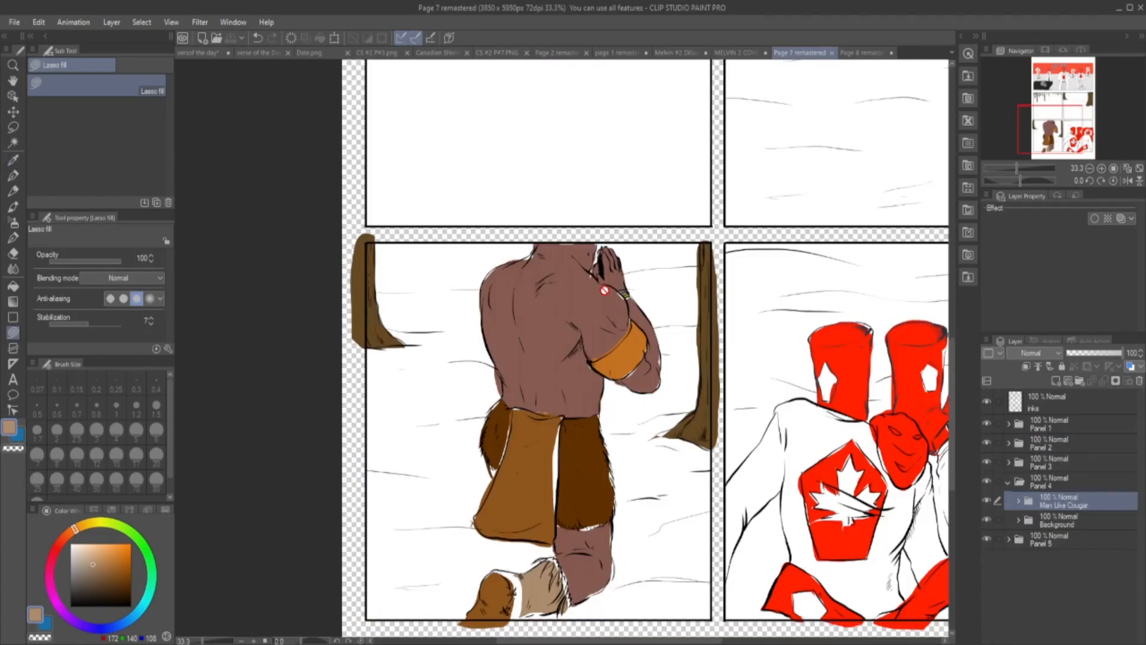
click(863, 53)
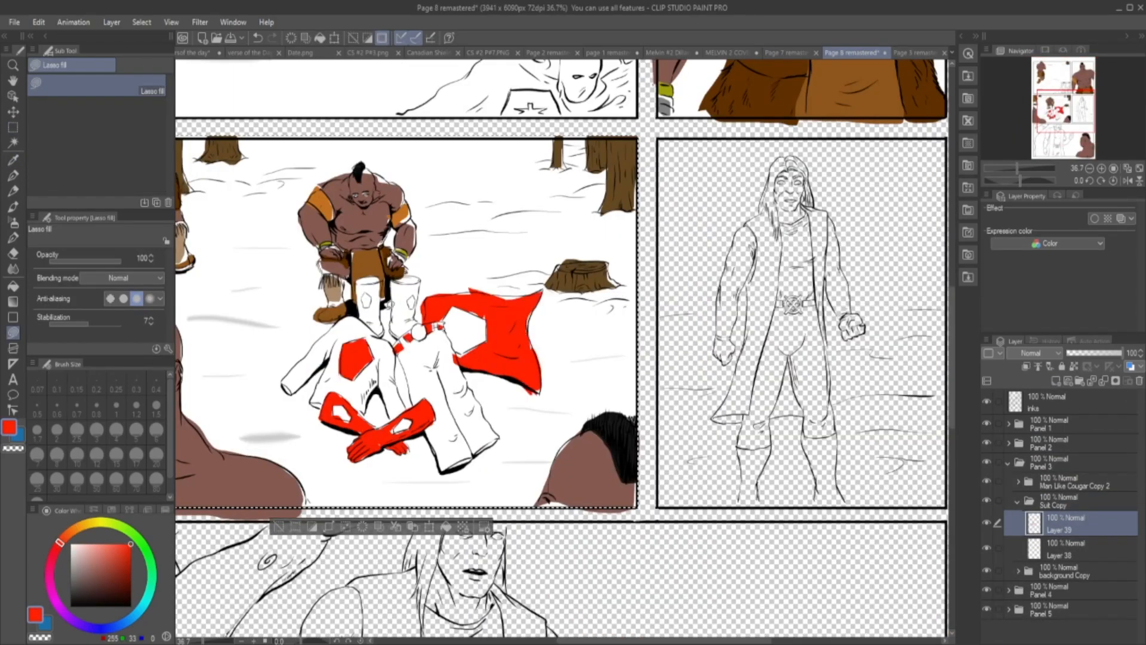
click(909, 53)
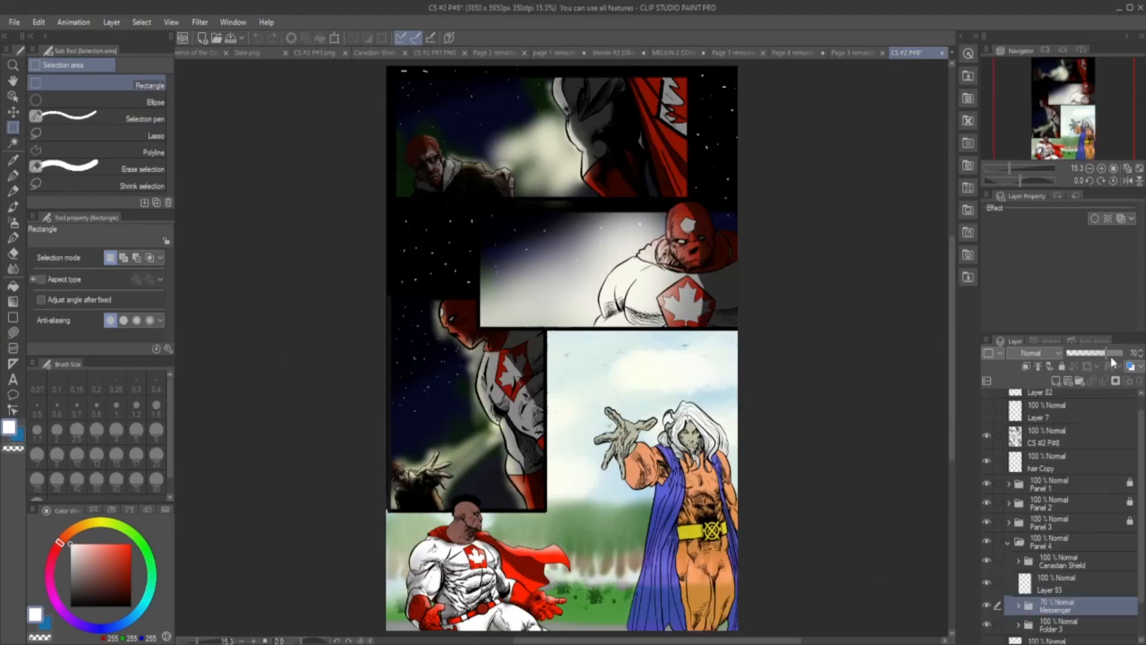
click(797, 52)
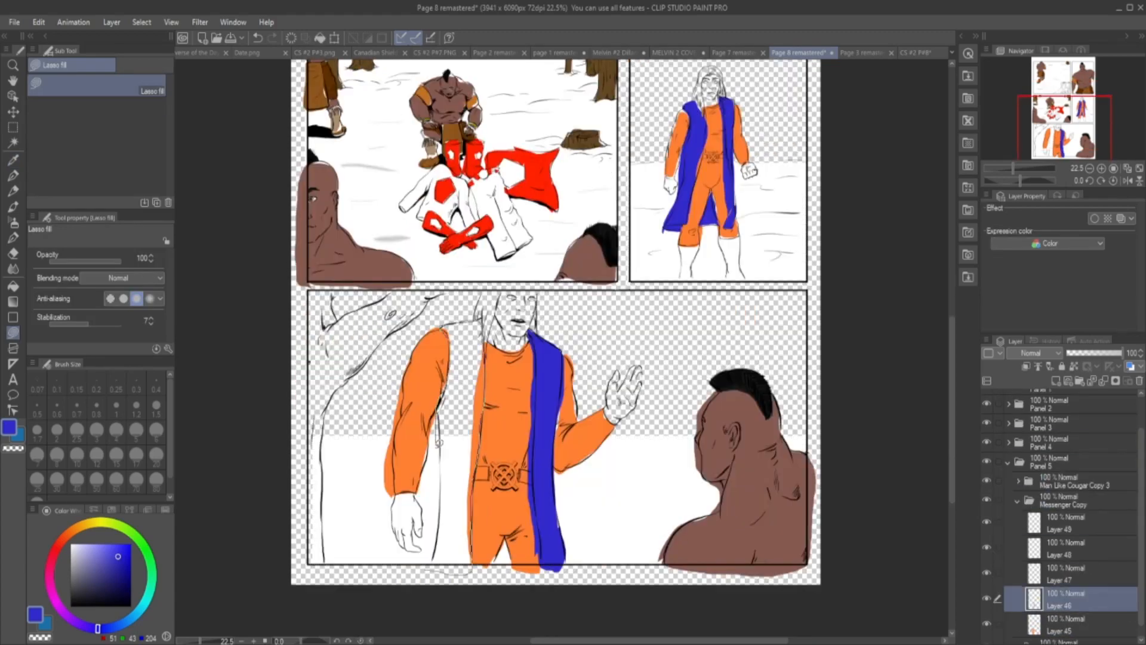
click(919, 52)
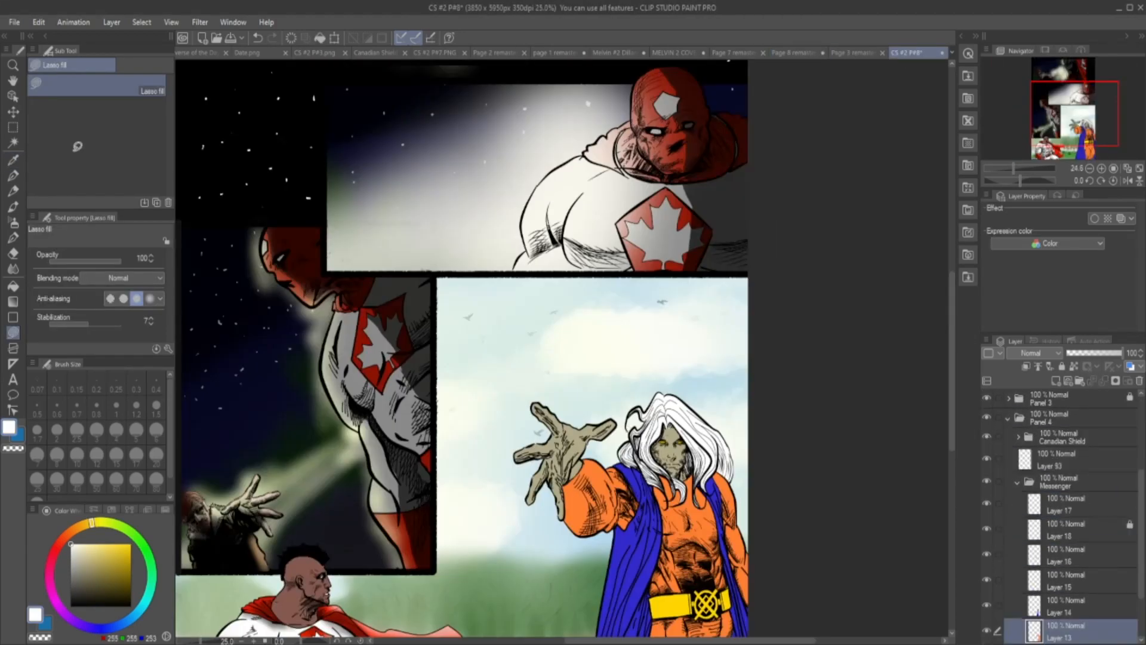
click(735, 52)
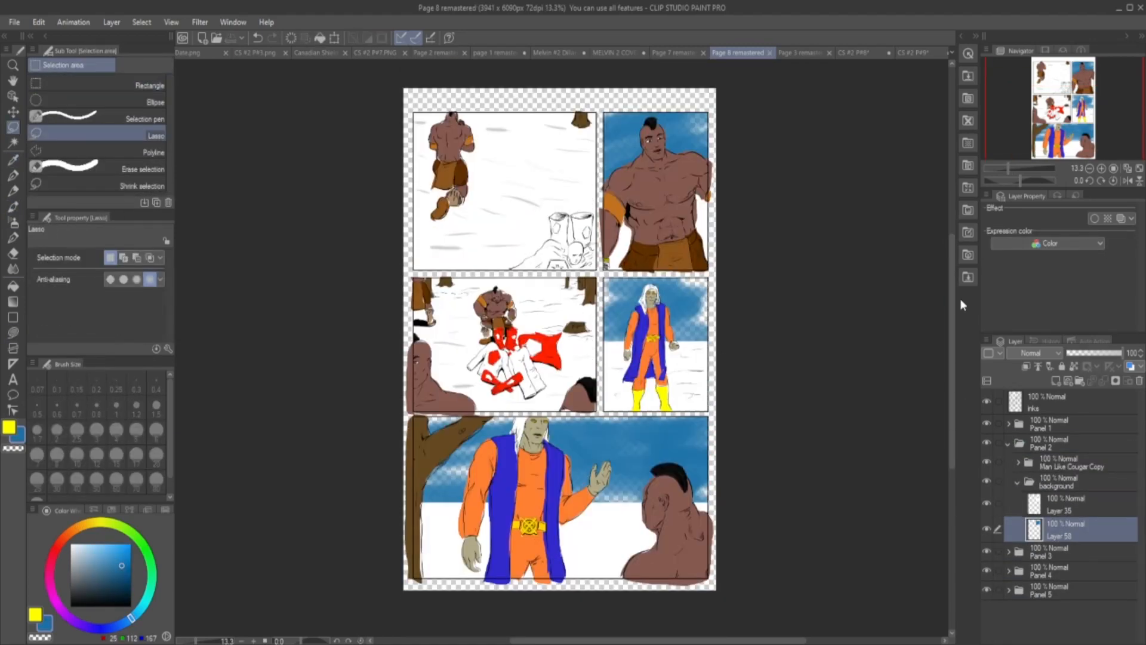
click(336, 52)
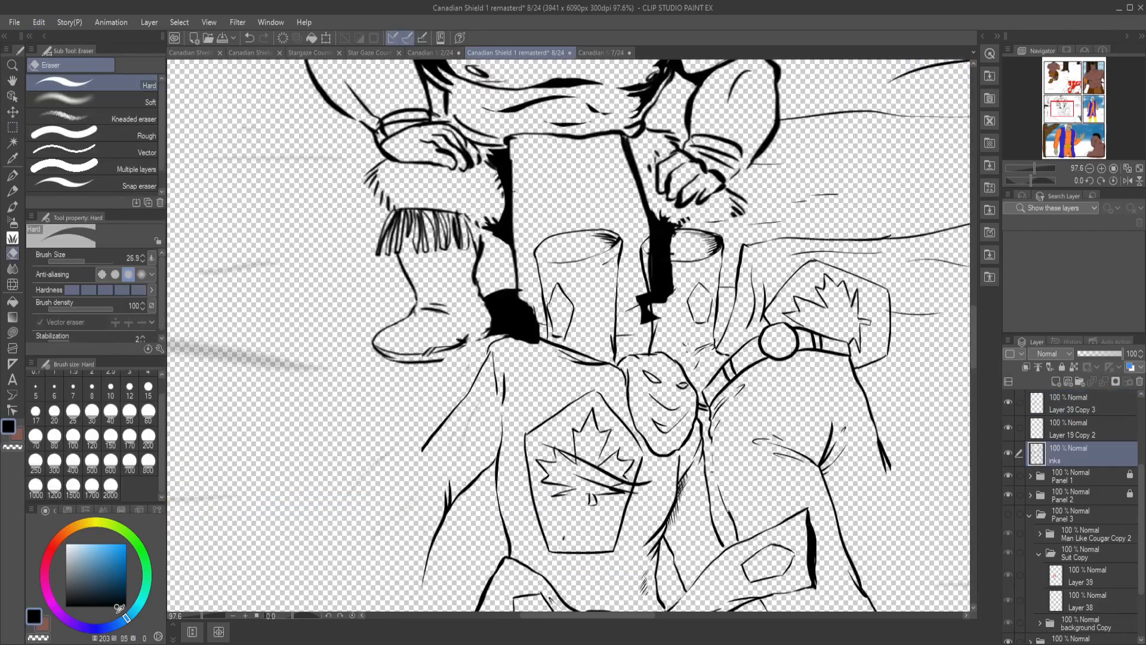
Switch document tabs to bring up the CS#1 P8 black-and-white line-art page.
click(607, 52)
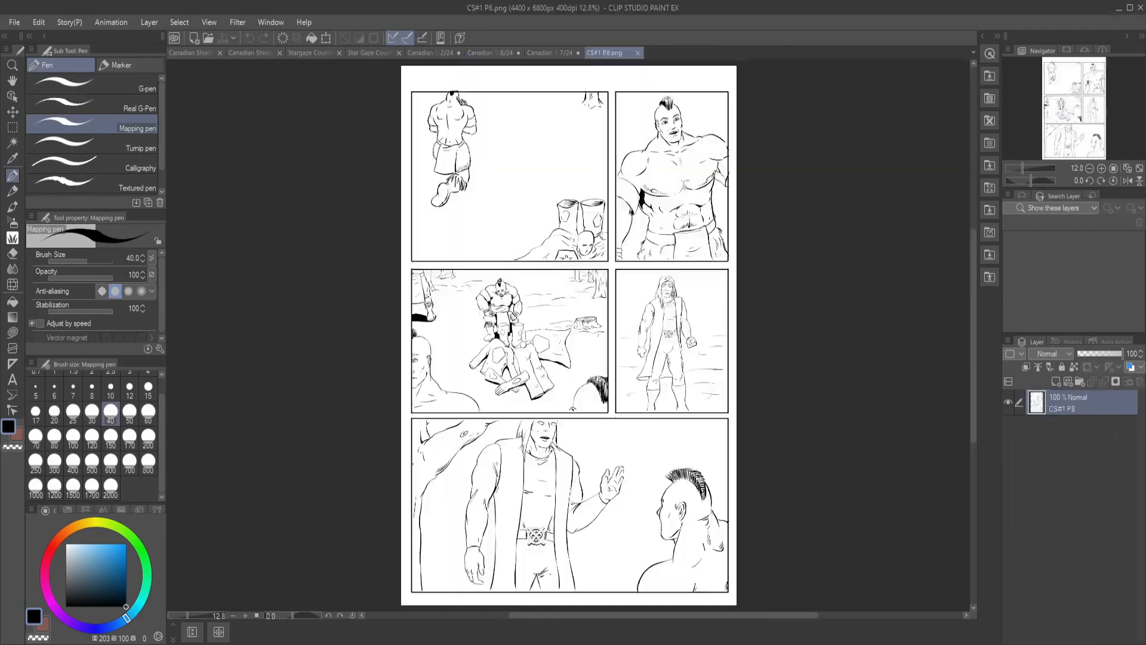
click(515, 52)
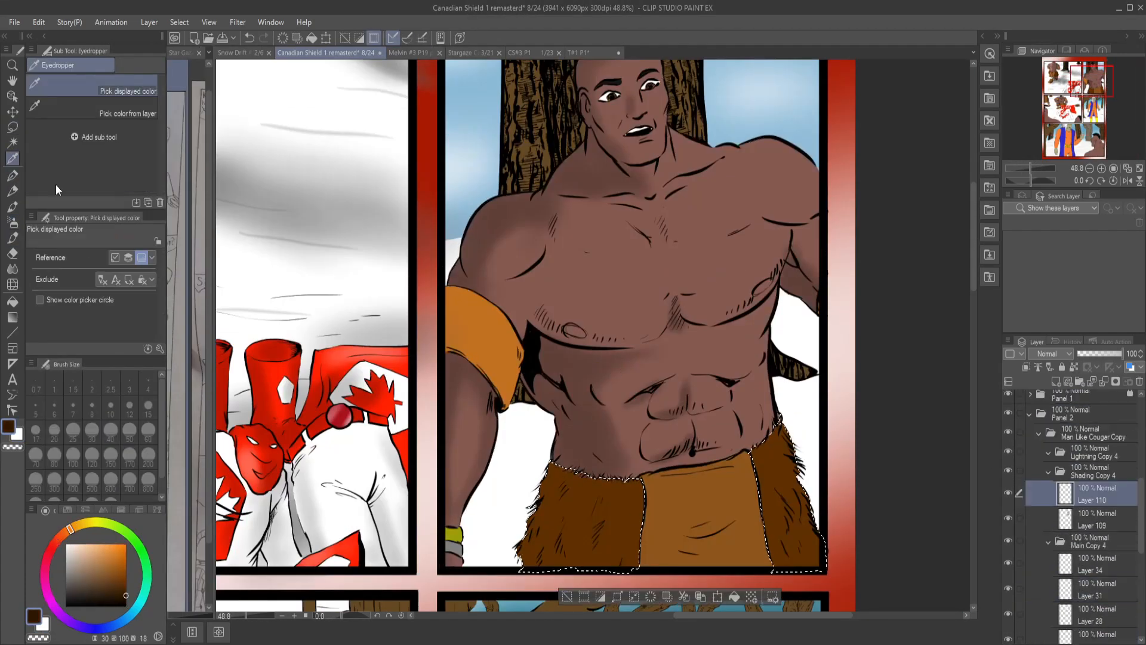
Pick the lasso selection and blending airbrush tools from the left toolbar for shading the warriors.
click(12, 221)
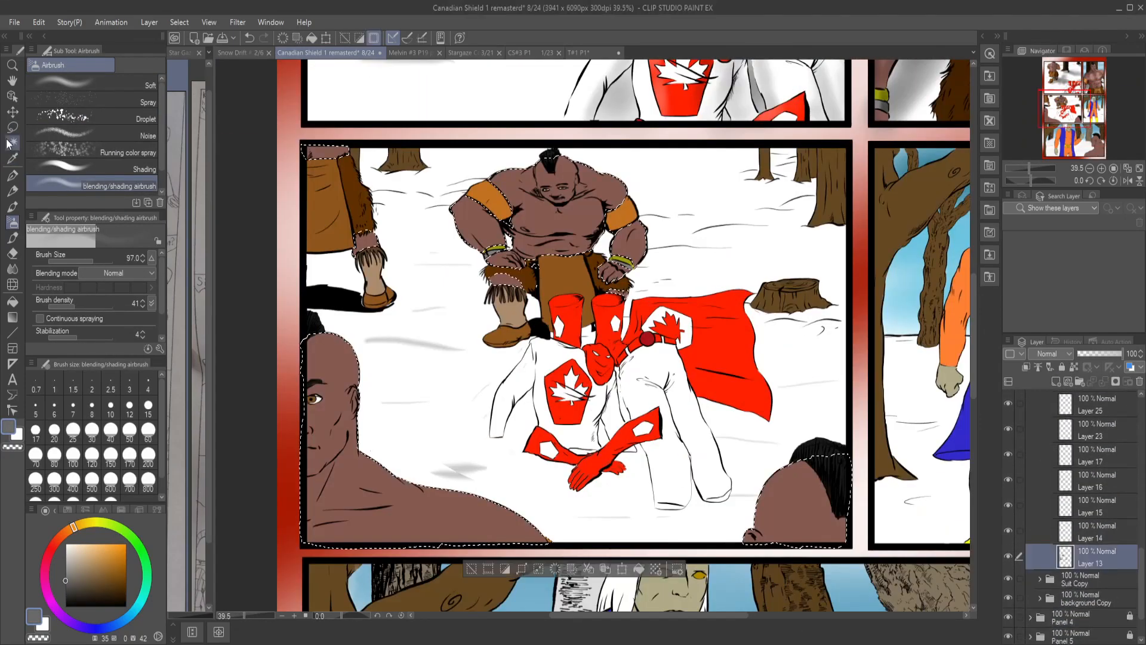
click(13, 128)
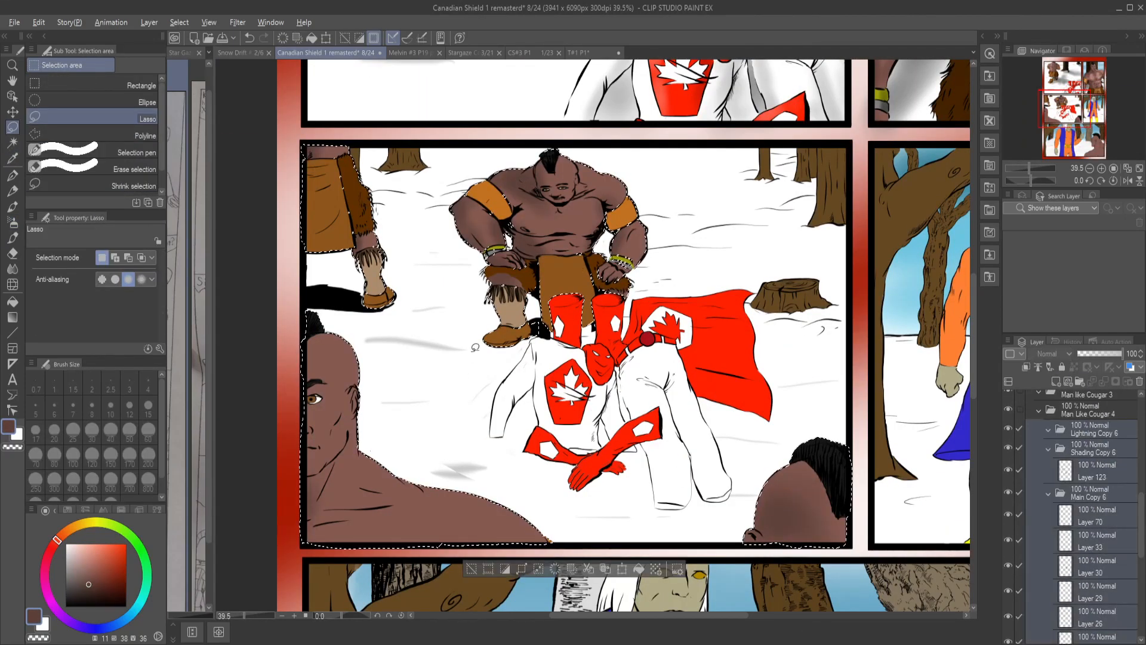